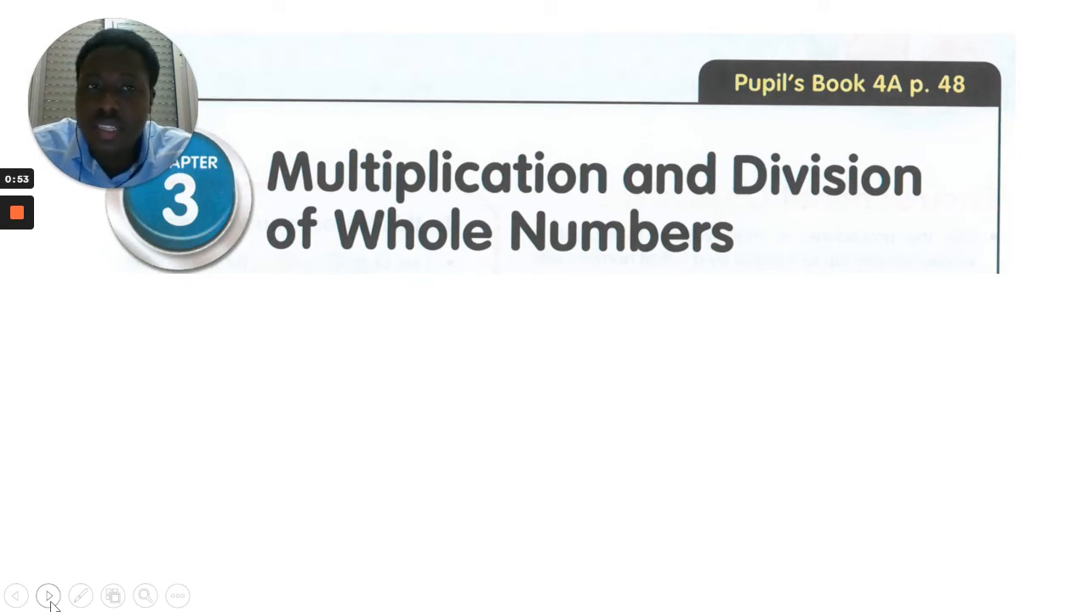
- Advance to the page 49 Recall problem and reveal Step 1, Step 2 and the answer 14 × 2 = 28
click(48, 596)
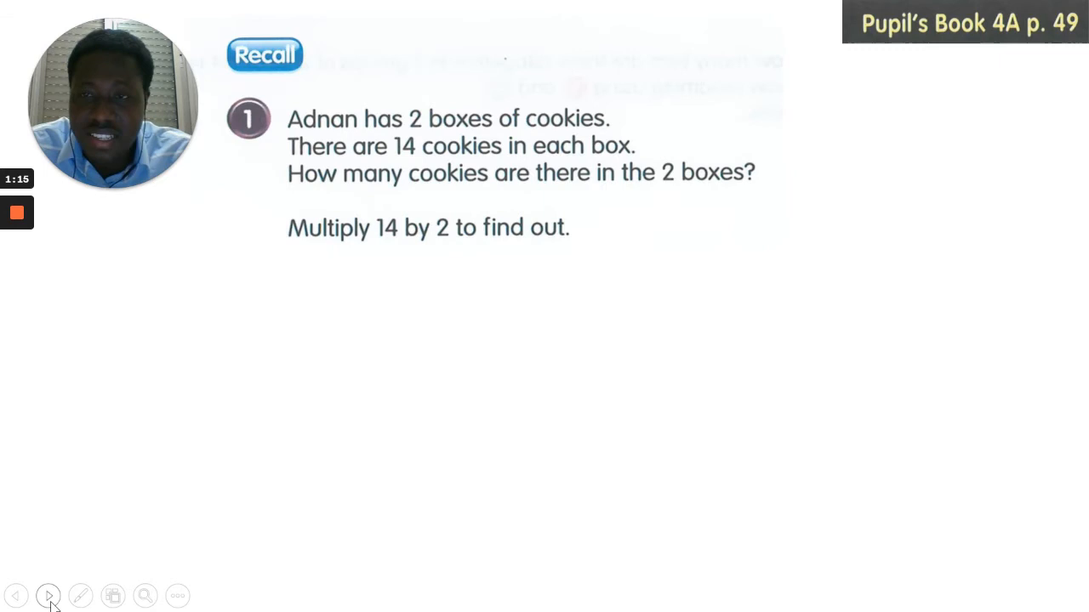
click(48, 596)
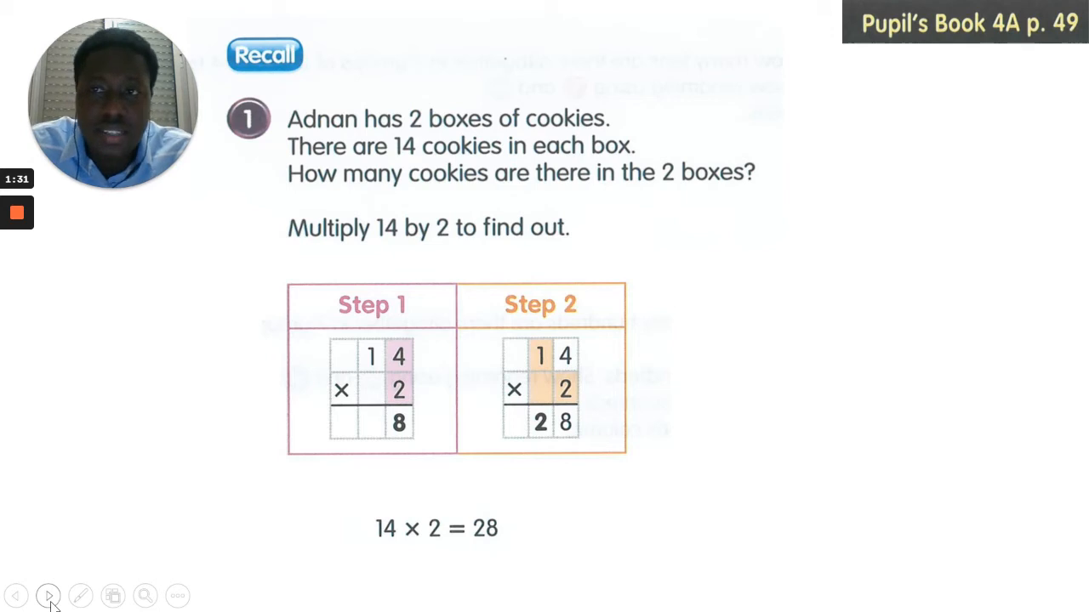
- Advance to the page 50 slide working 4, 40, 400 and 4000 × 2 with place-value models
click(48, 595)
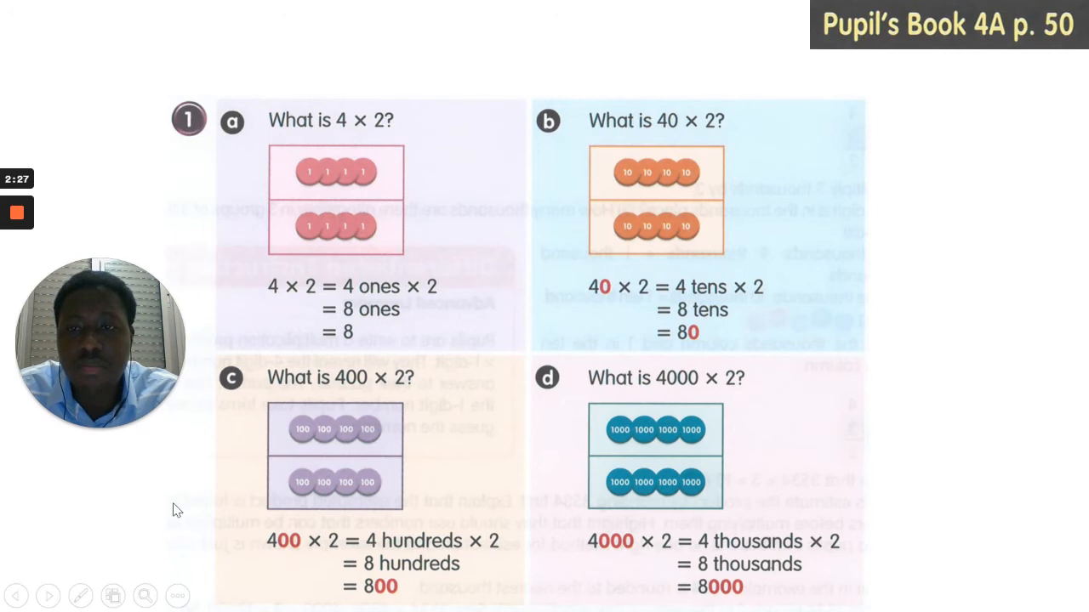
click(80, 595)
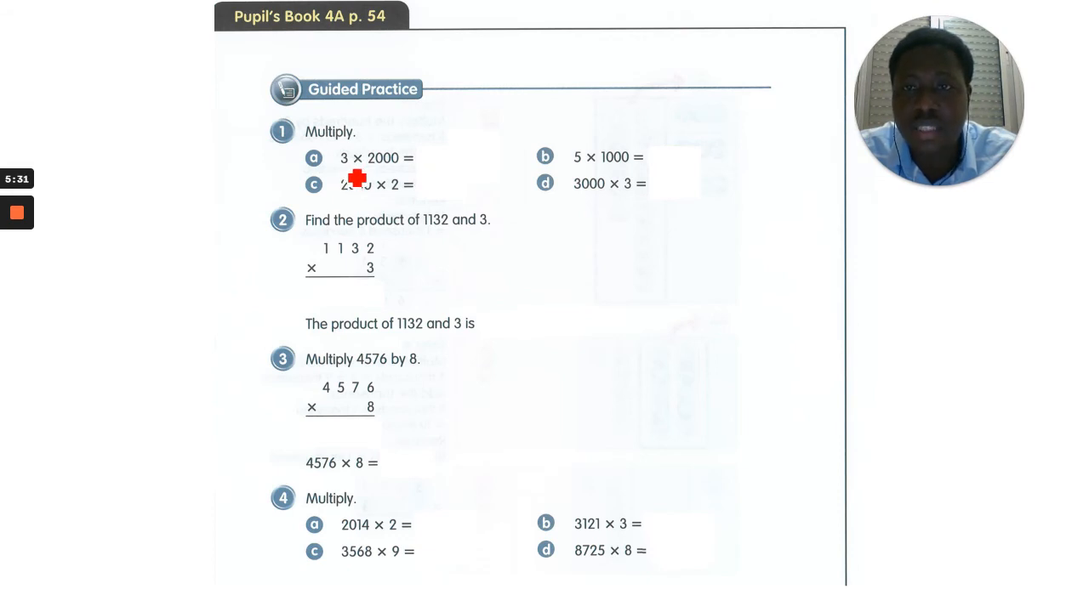
mouse_move(419, 169)
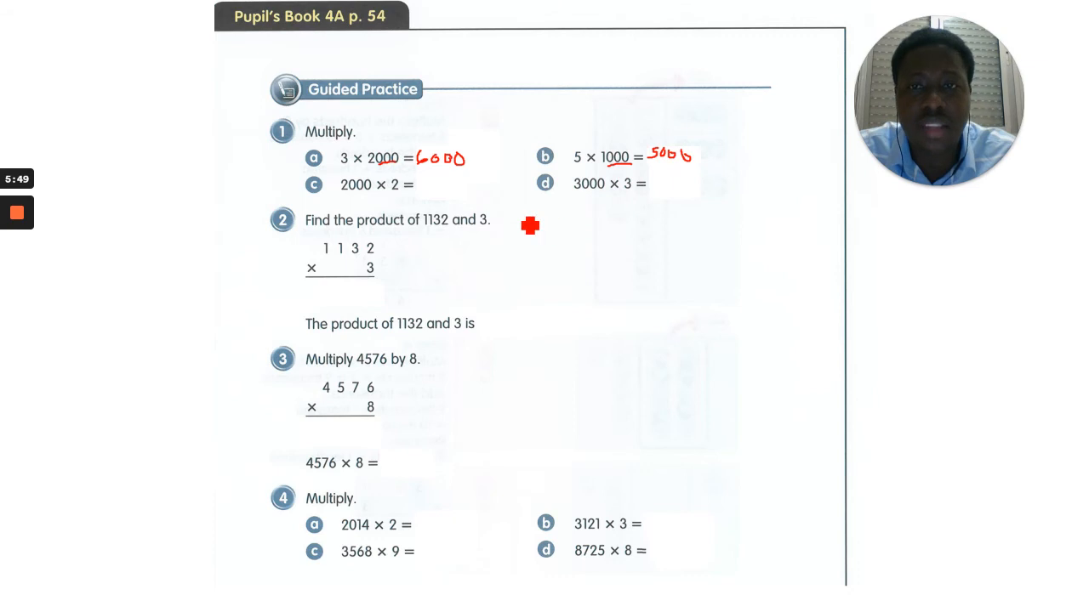
- Write the red answer 4000 for part c, completing 6000, 5000, 4000 and 9000 in question 1
text(4000)
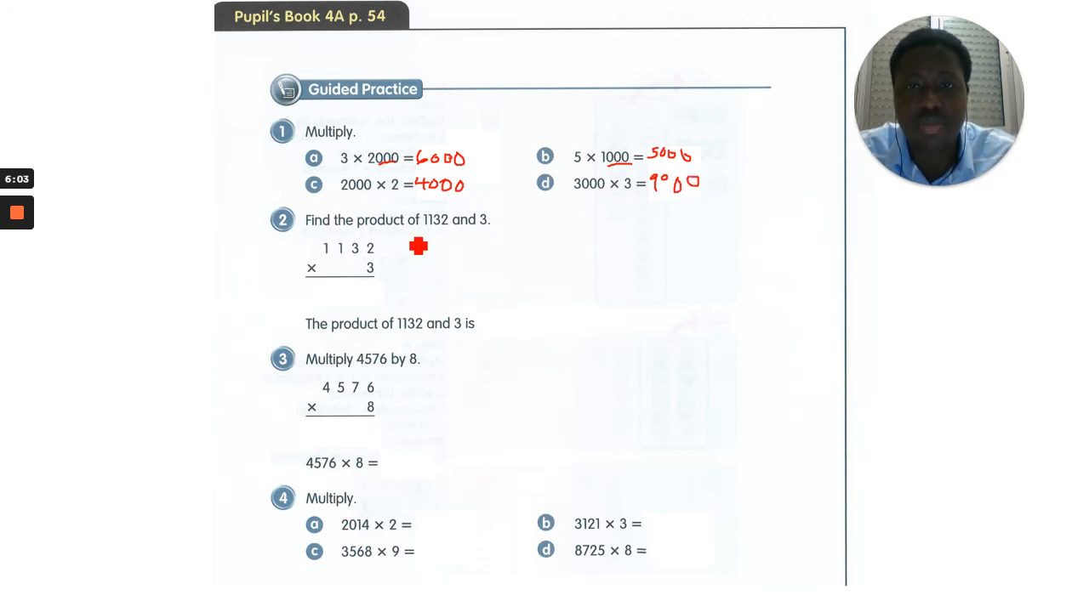
mouse_move(495, 244)
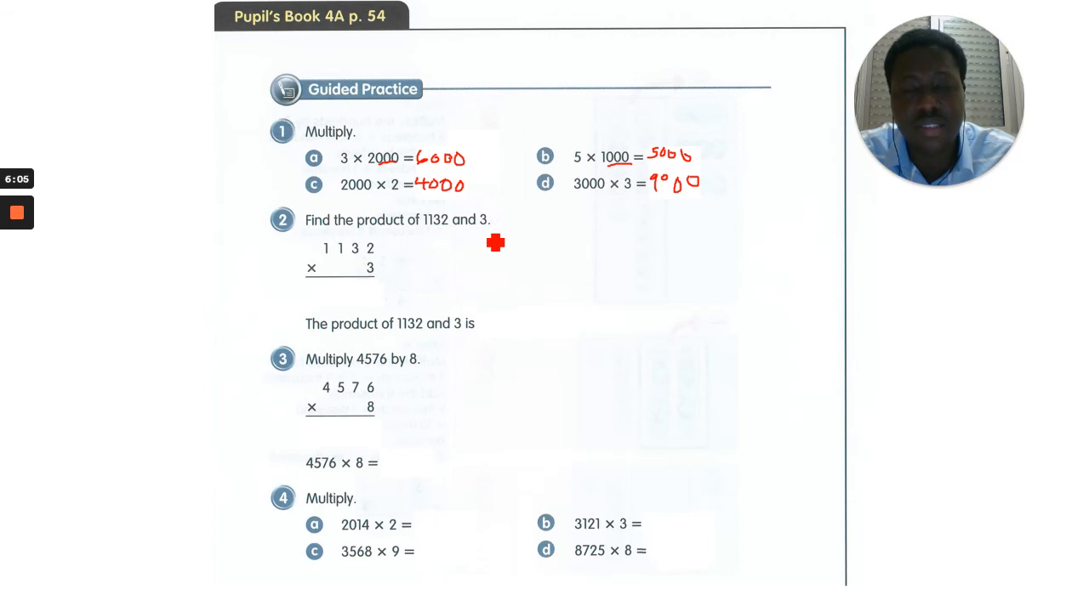
mouse_move(378, 303)
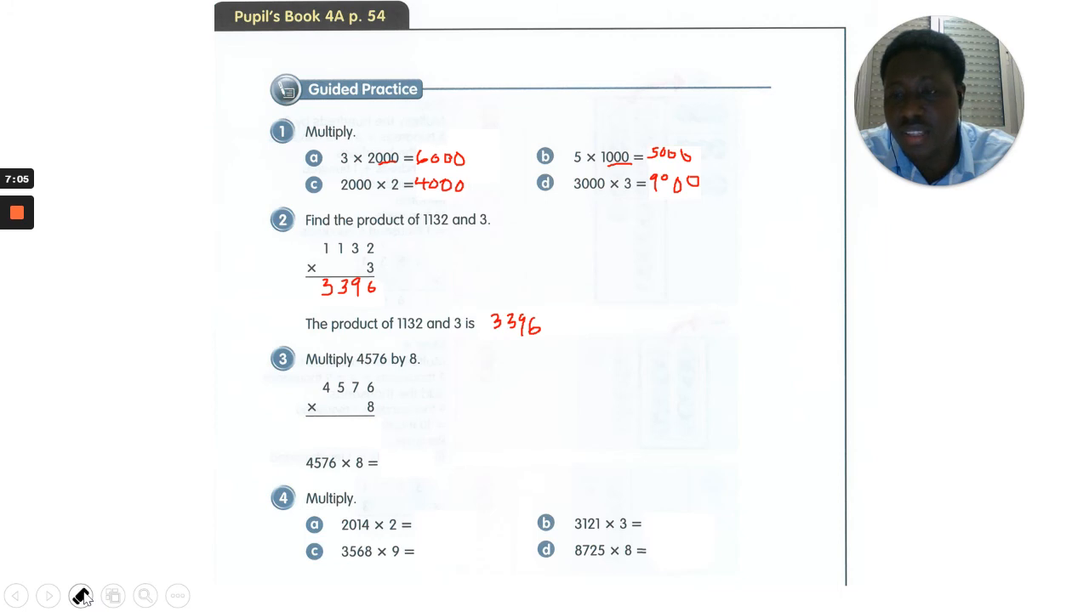
- Work 4576 × 8 in red with carried digits above the column and the product 36608 after the equals sign
click(82, 595)
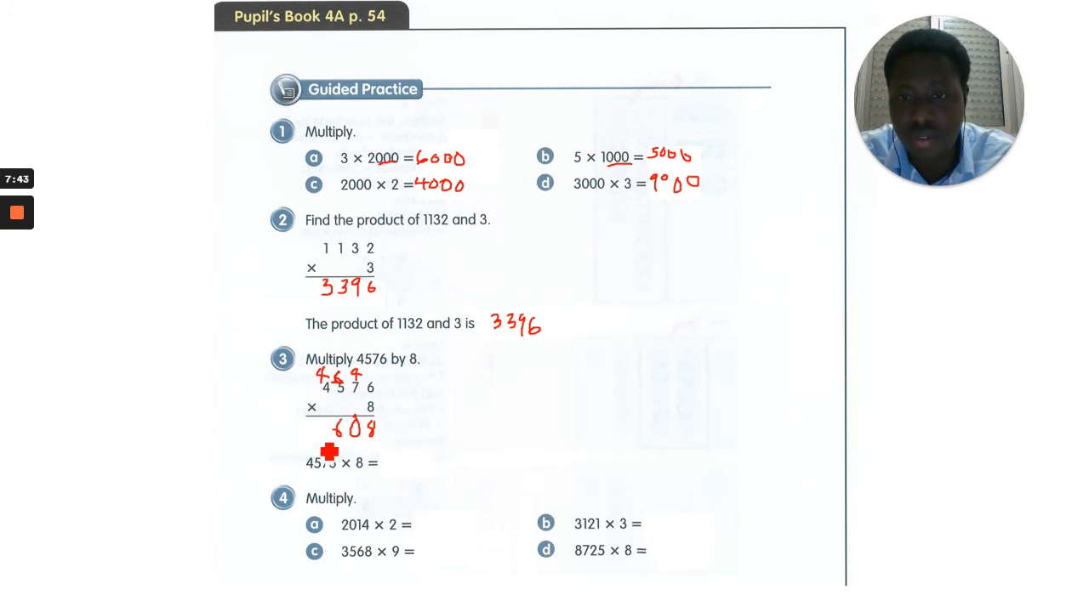
text(26)
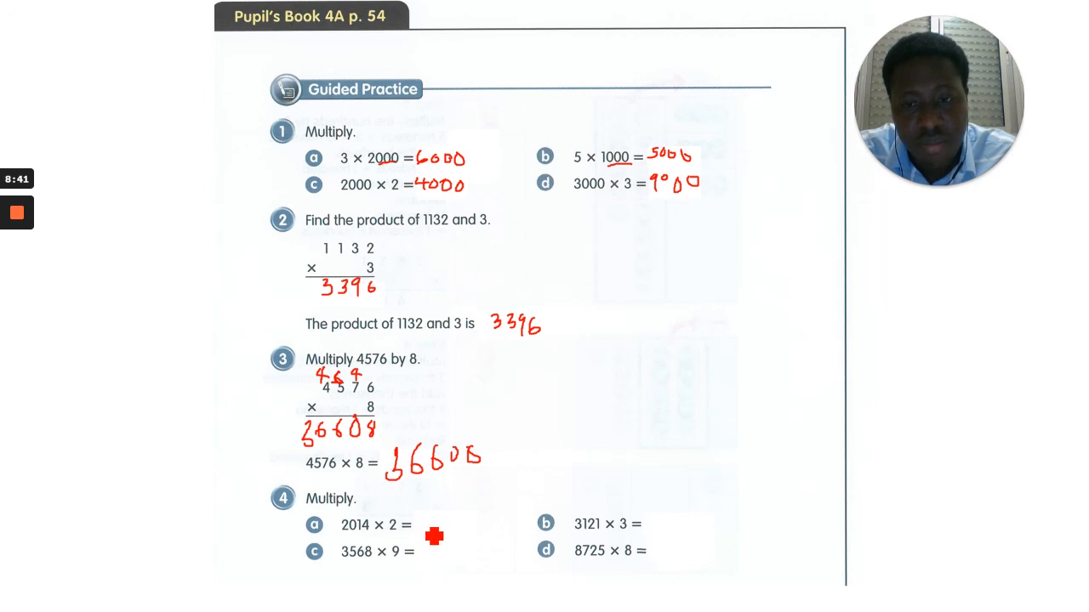
mouse_move(391, 536)
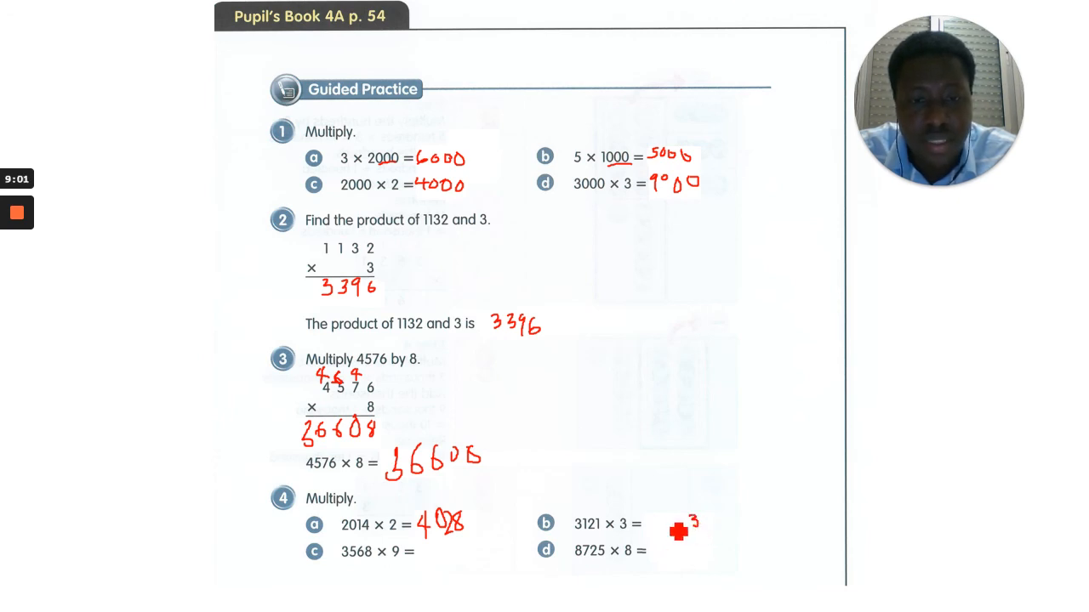
- Write the red answers 4028 and 9363 next to 2014 × 2 and 3121 × 3 in question 4
text(9563)
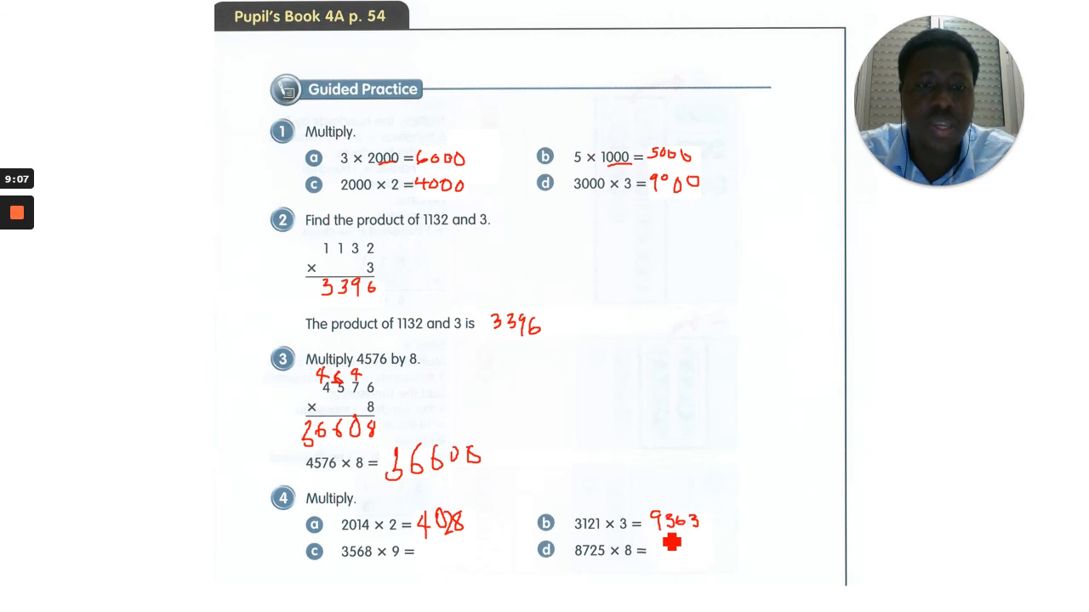